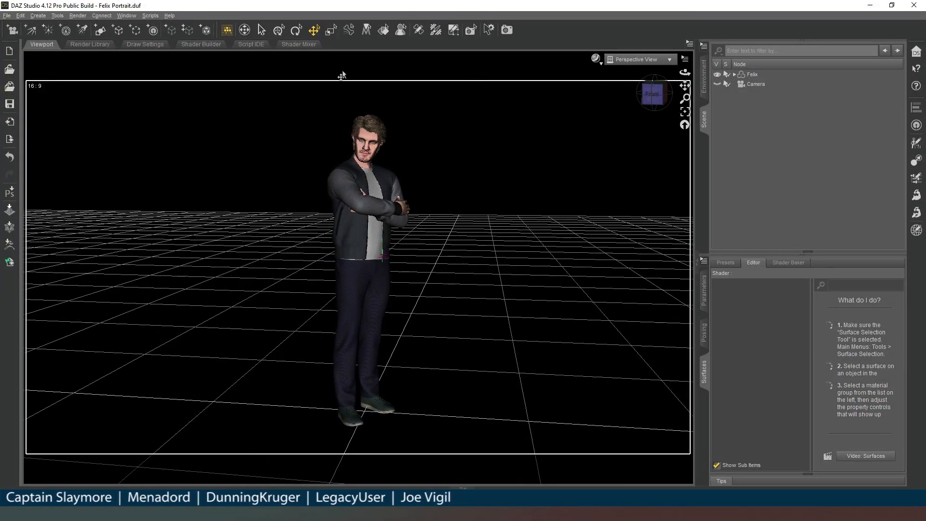
Add a 1.5 m plane primitive on the ground at Felix's feet
left_click(99, 29)
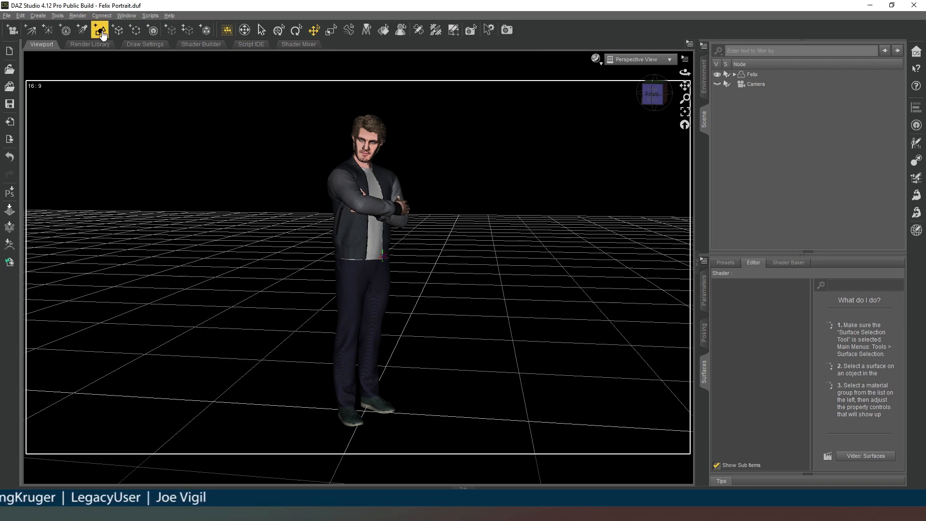
left_click(100, 29)
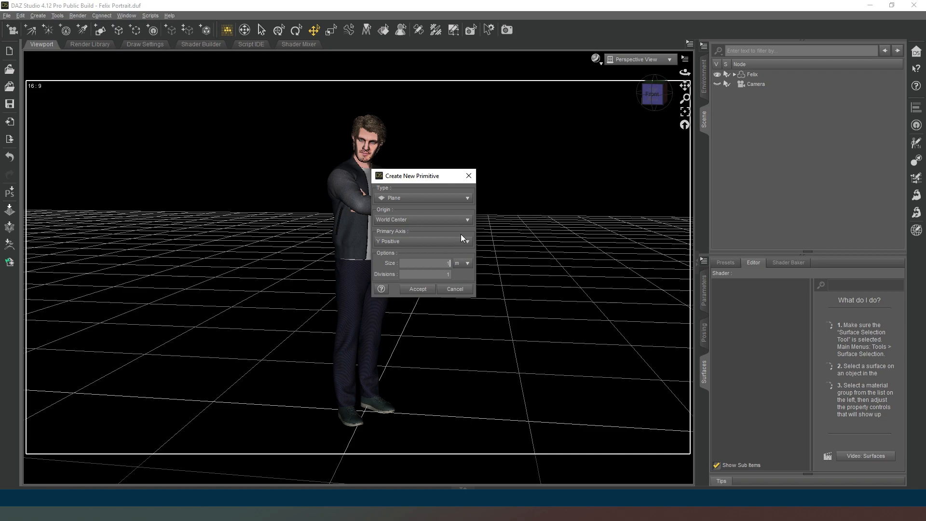
type("1.5")
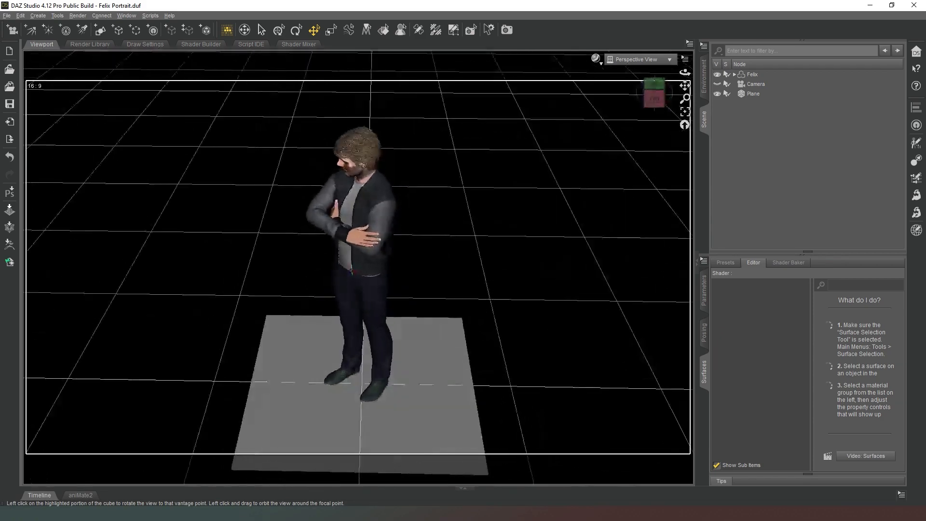
Select the new plane and bring up its transform parameters
left_click(752, 93)
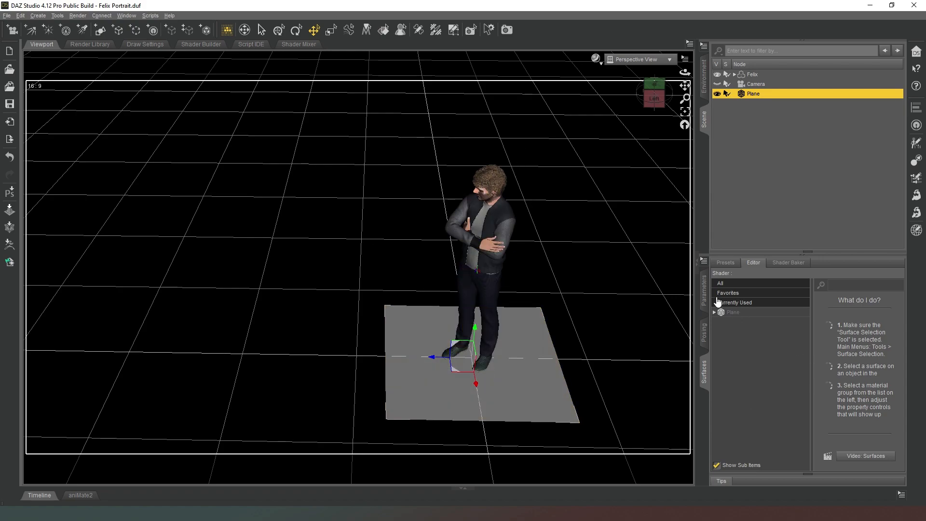
left_click(701, 289)
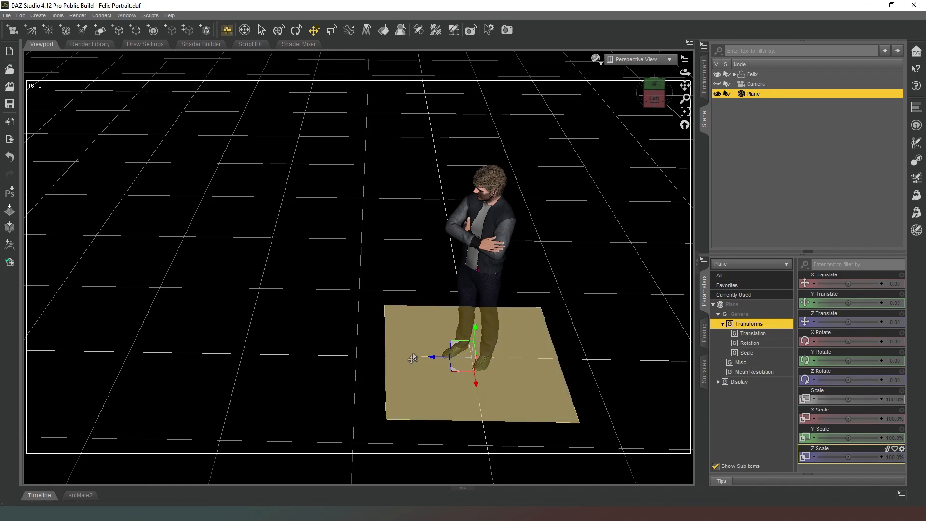
mouse_move(431, 355)
type("40")
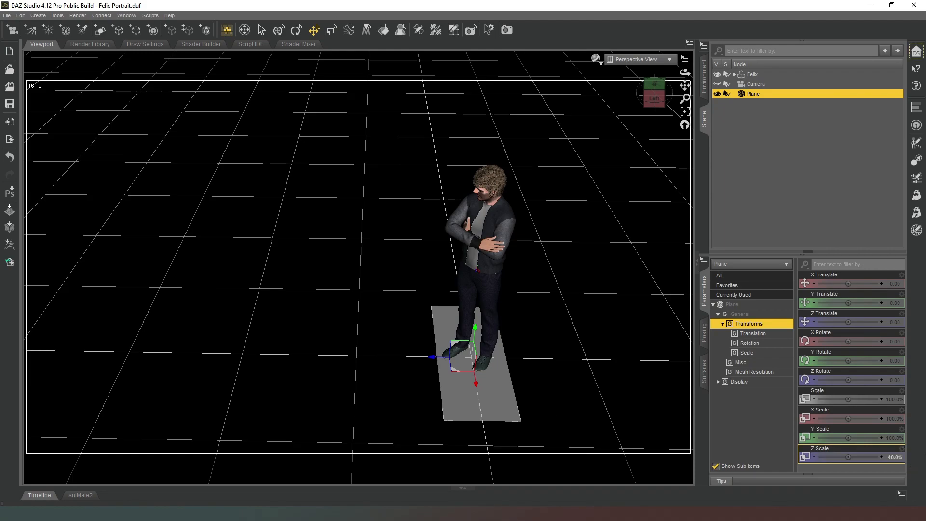
Move the plane to 210.8 up and 52.95 on Z, tilted about 25° on X
left_click_drag(474, 325, 463, 328)
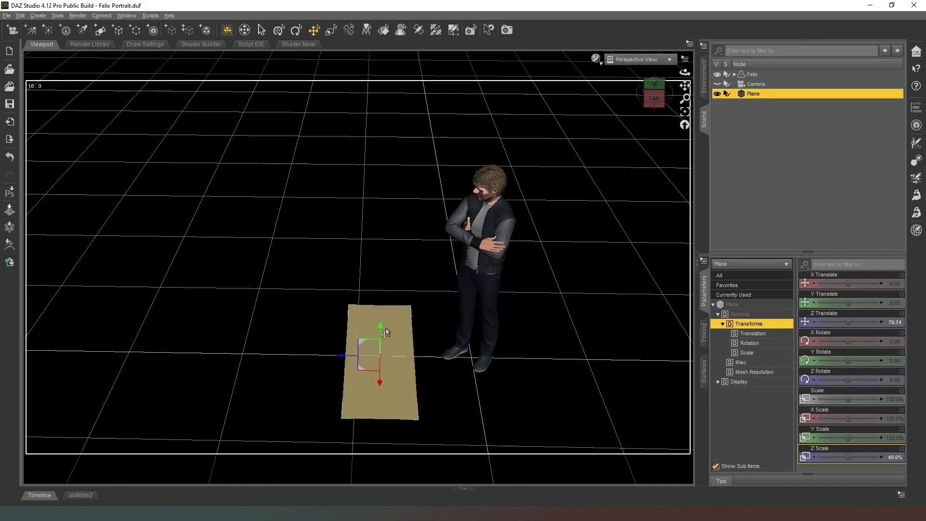
left_click_drag(380, 325, 385, 82)
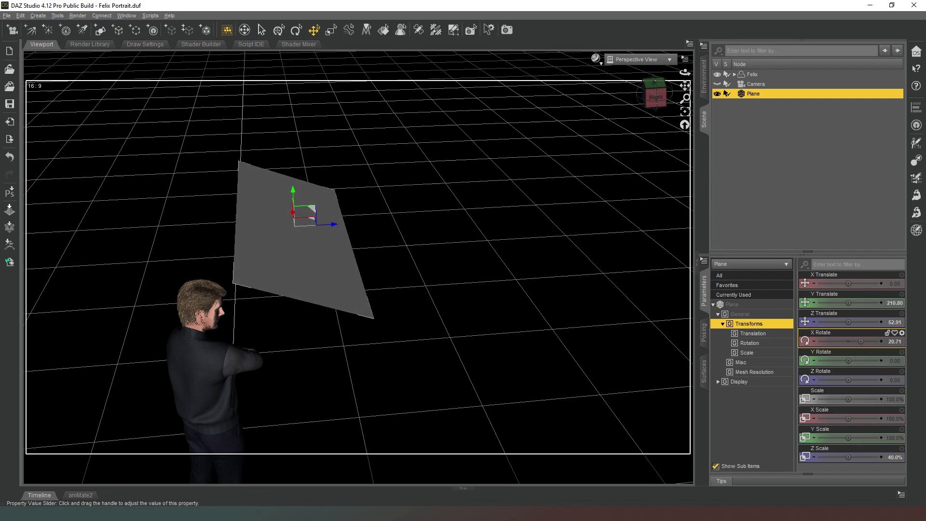
left_click_drag(838, 342, 856, 341)
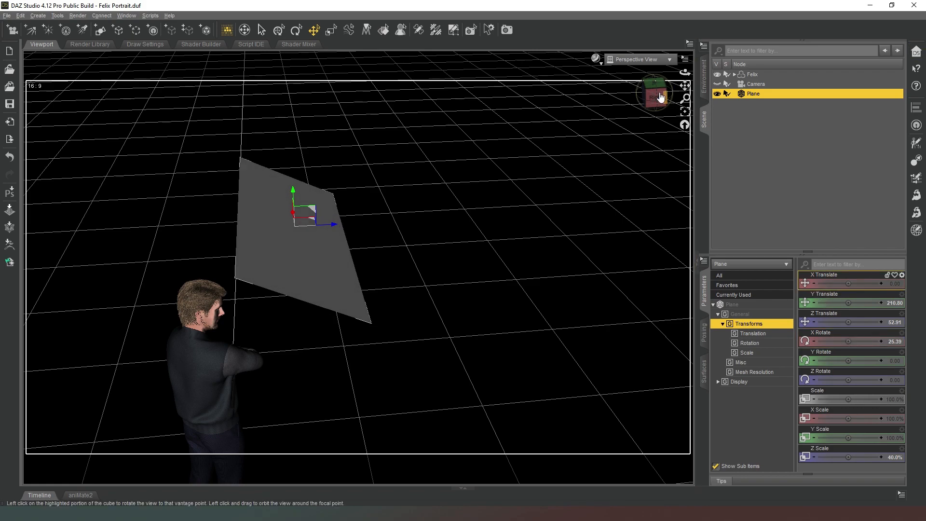
left_click(638, 58)
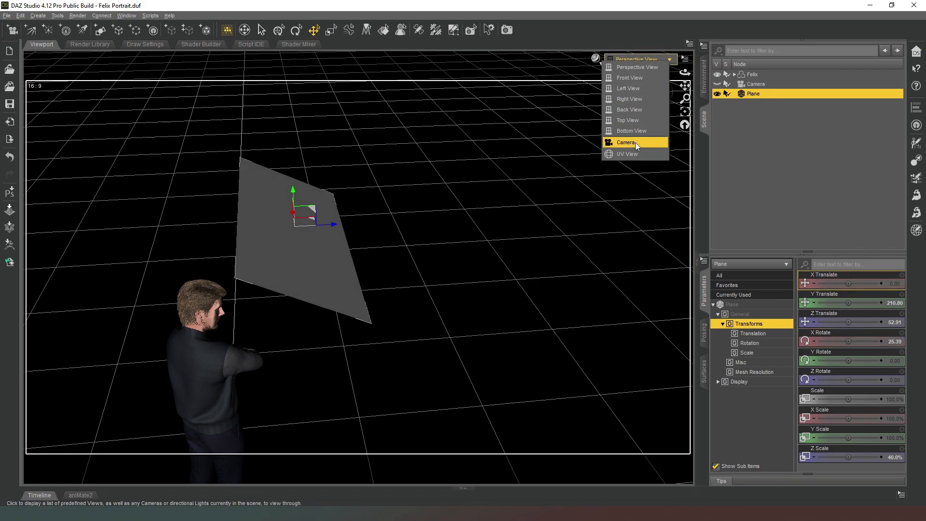
left_click(623, 142)
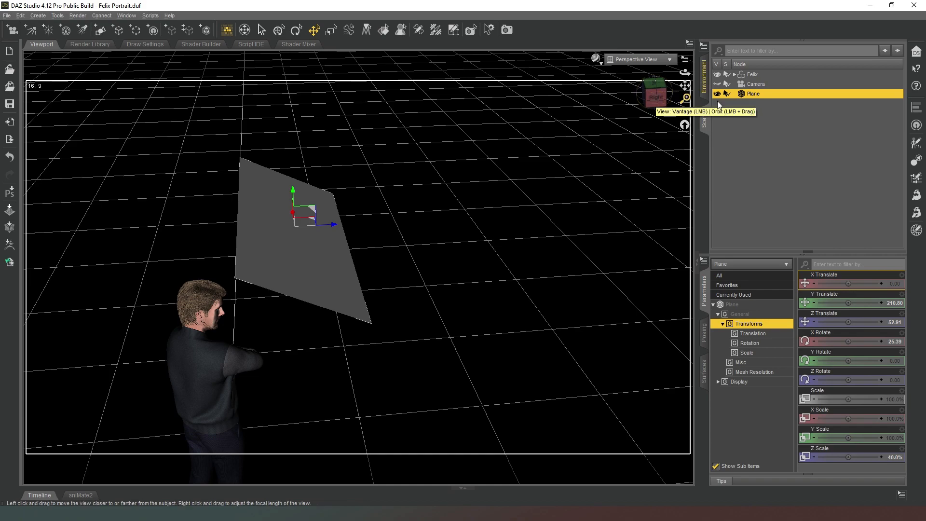
left_click(301, 224)
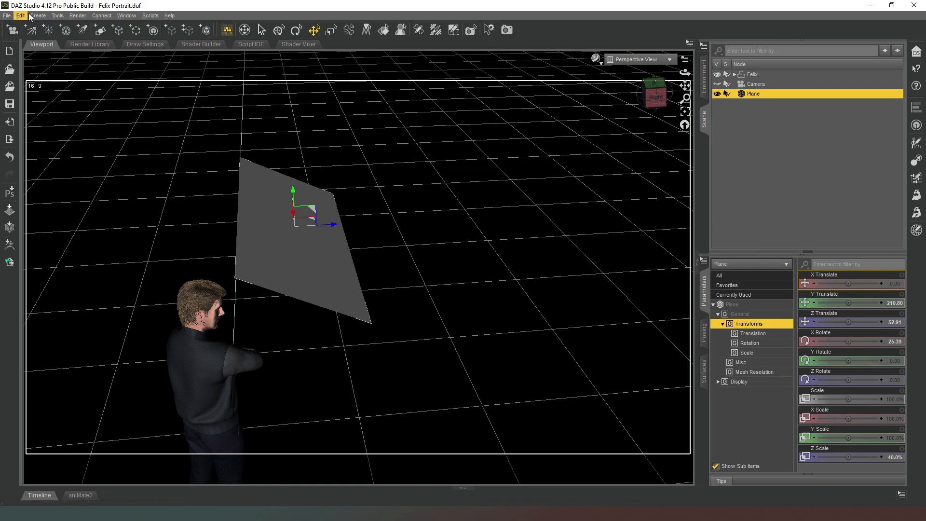
Create a node instance of the plane and squash it to 40% along Z
left_click(37, 16)
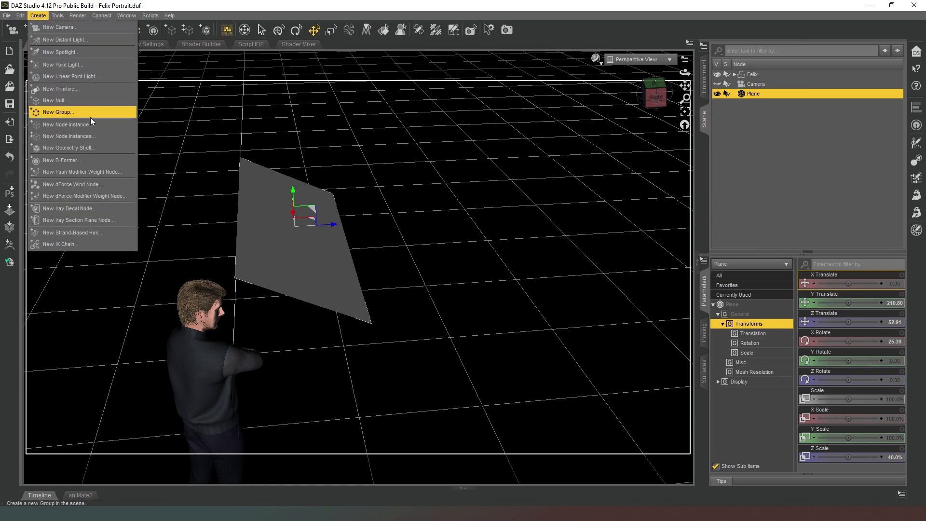
left_click(71, 124)
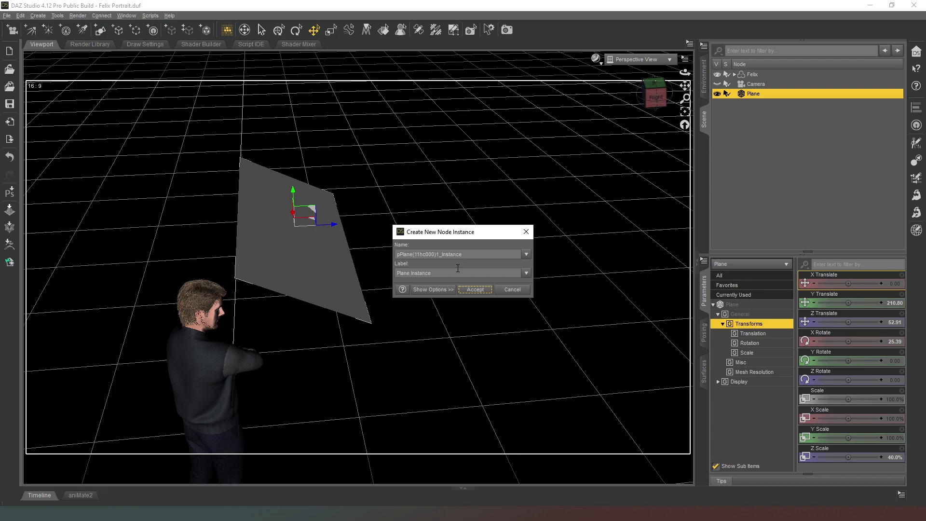
left_click(474, 289)
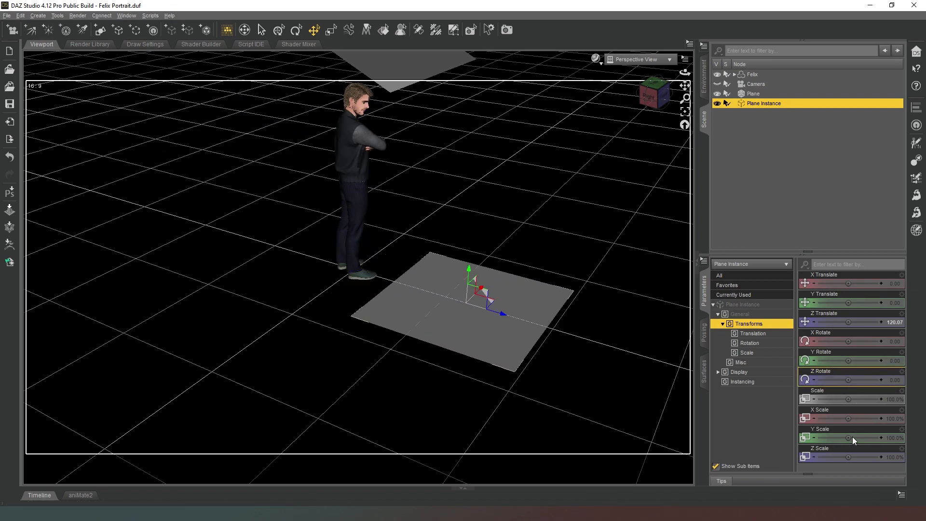
left_click_drag(850, 458, 827, 458)
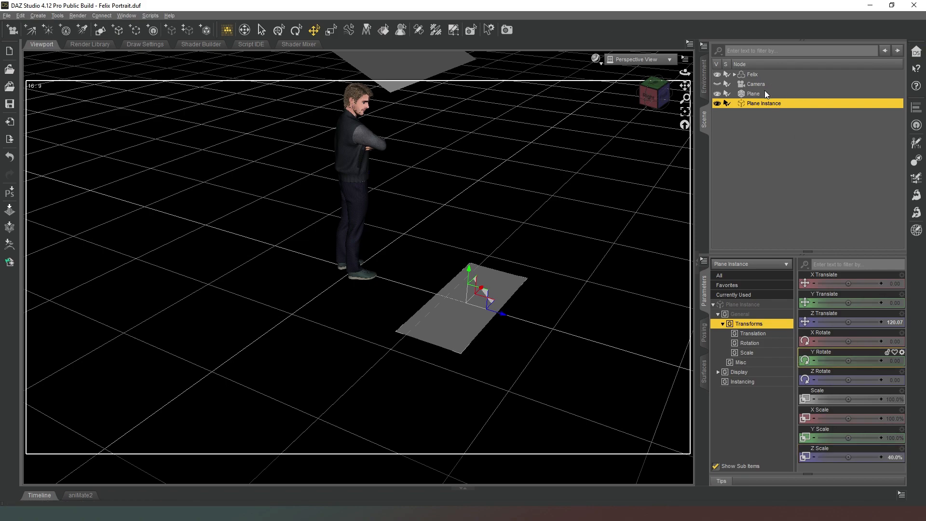
Place the plane instance 62.62 up and 64.62 on Z, tilted about -35° on X
left_click(753, 93)
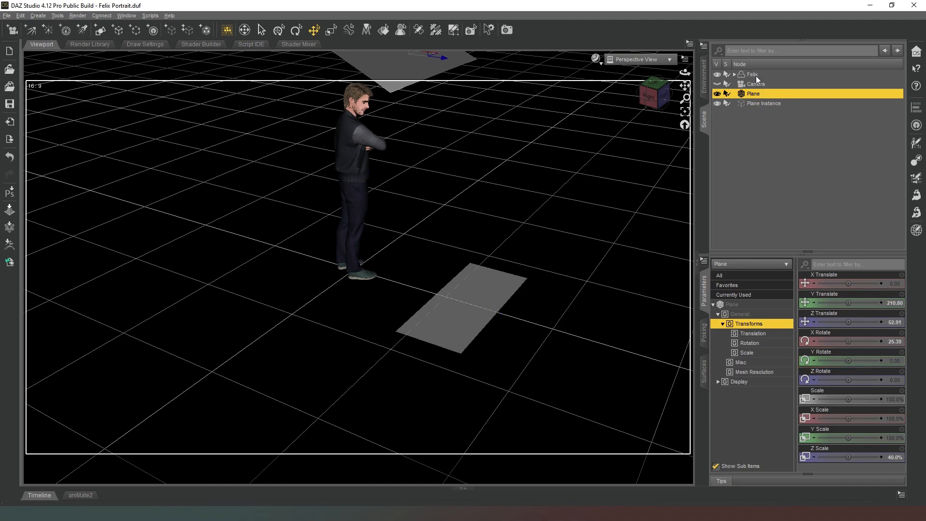
mouse_move(784, 131)
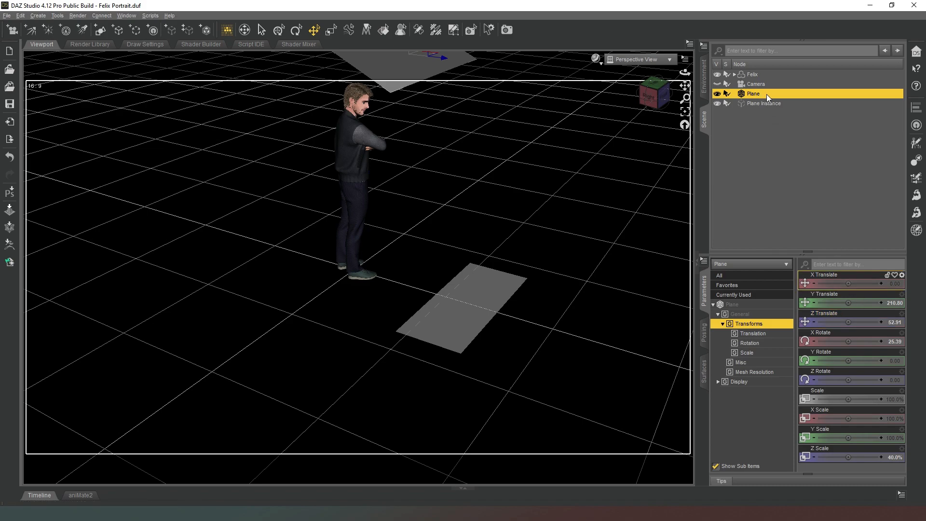
mouse_move(879, 321)
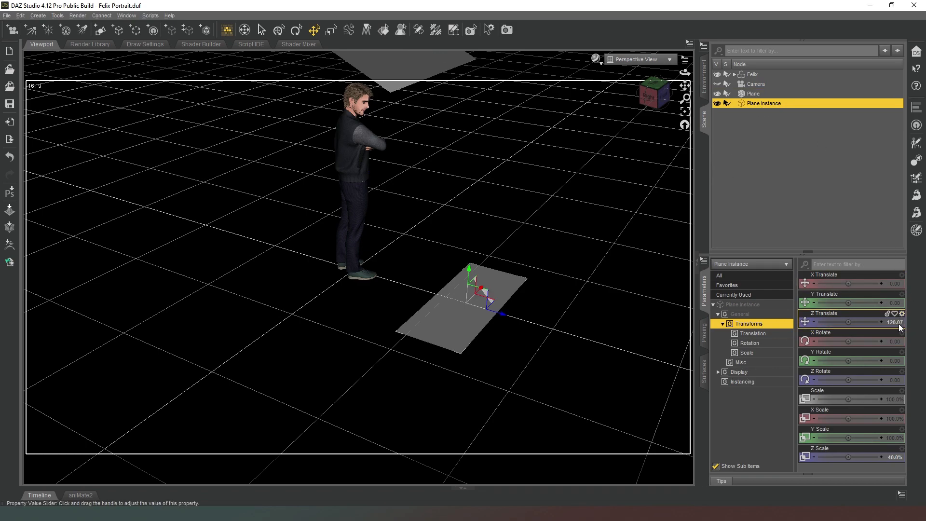
left_click_drag(856, 321, 827, 321)
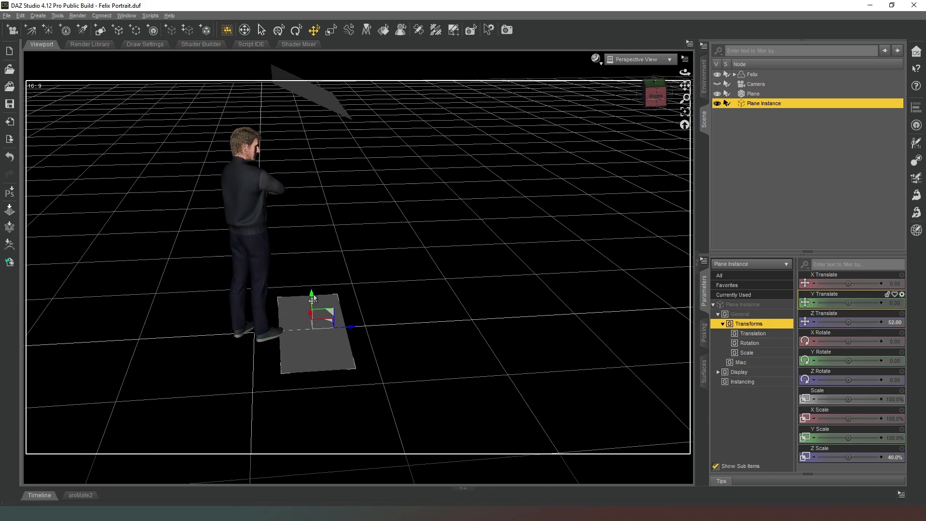
left_click_drag(313, 298, 310, 231)
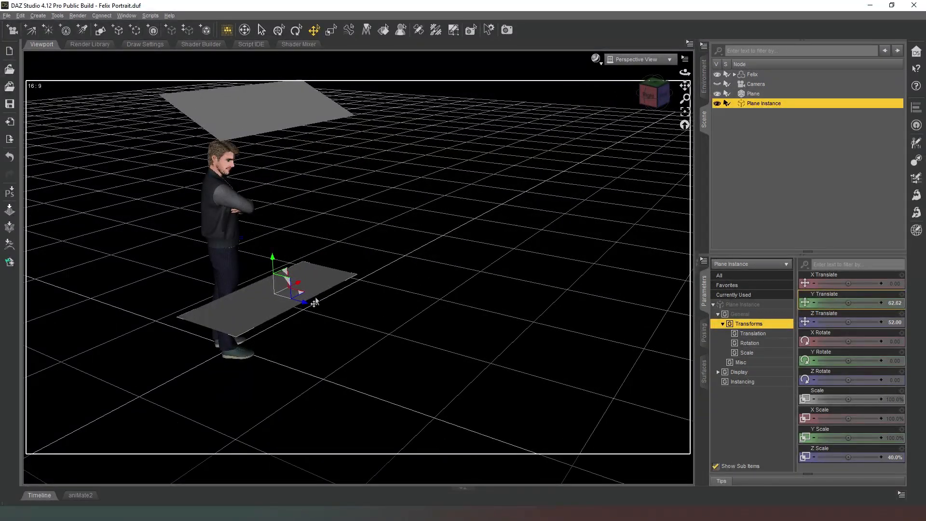
left_click_drag(303, 292, 316, 306)
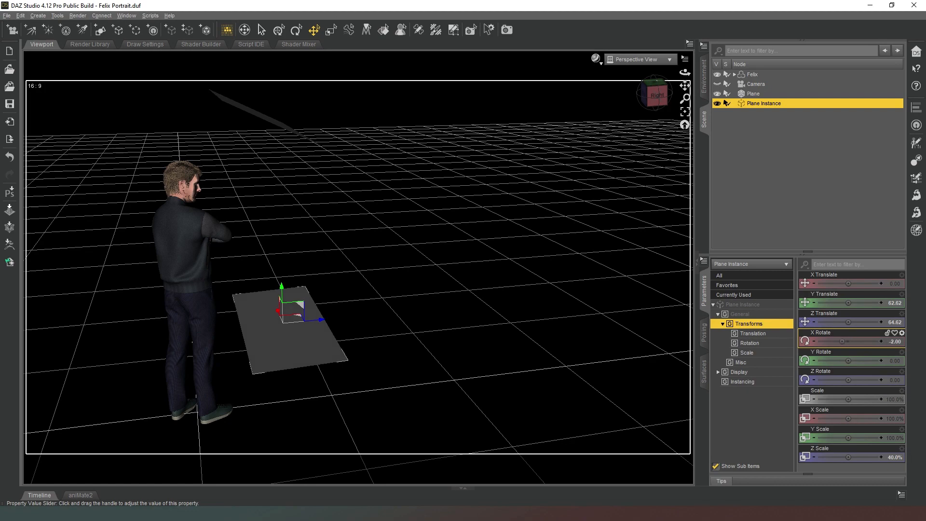
left_click_drag(850, 341, 826, 341)
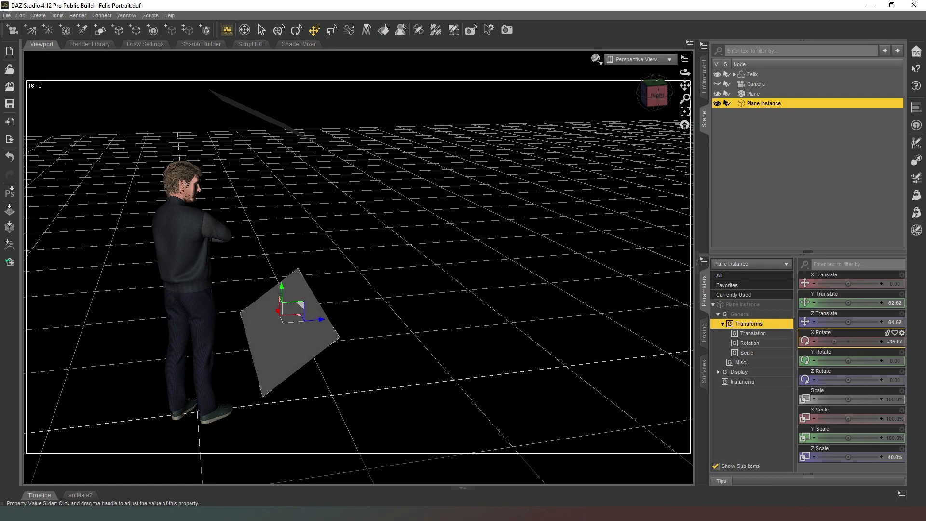
Check through the camera and set the plane instance's height to about 80.54
left_click(637, 59)
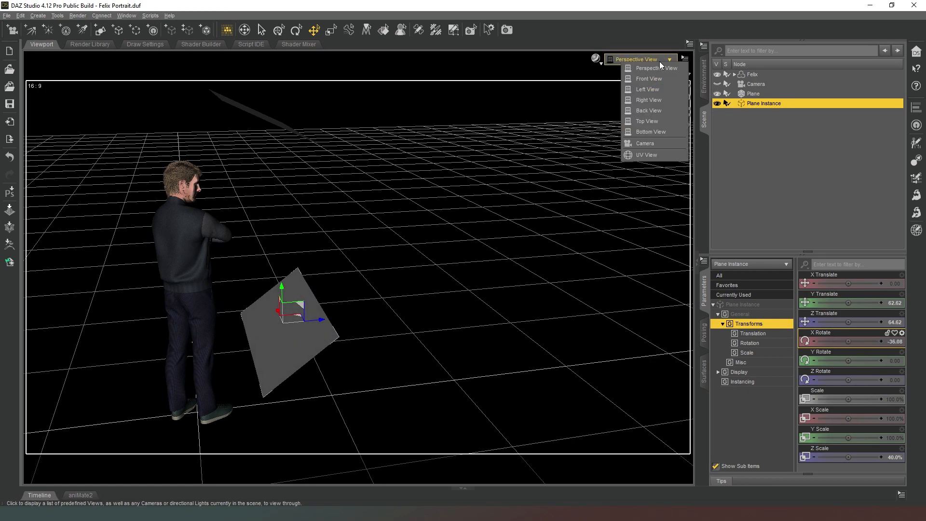
left_click(644, 143)
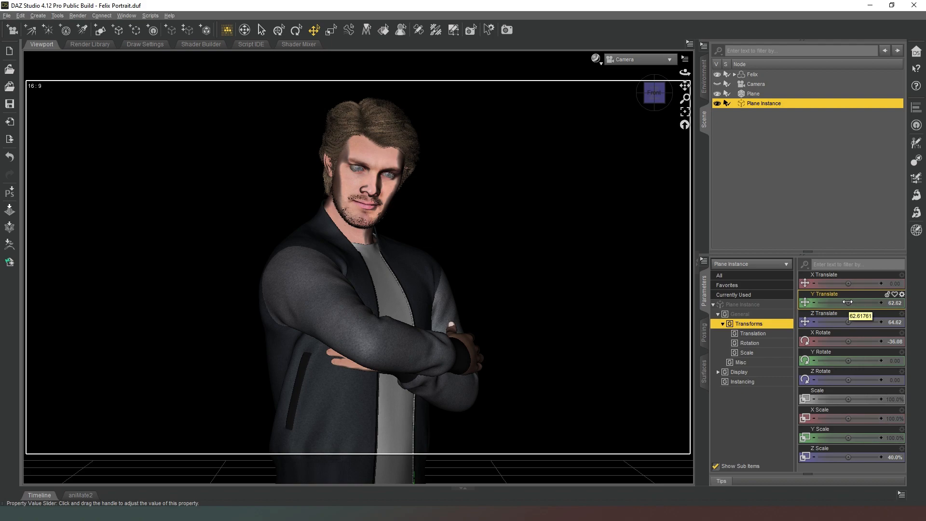
left_click_drag(849, 303, 868, 302)
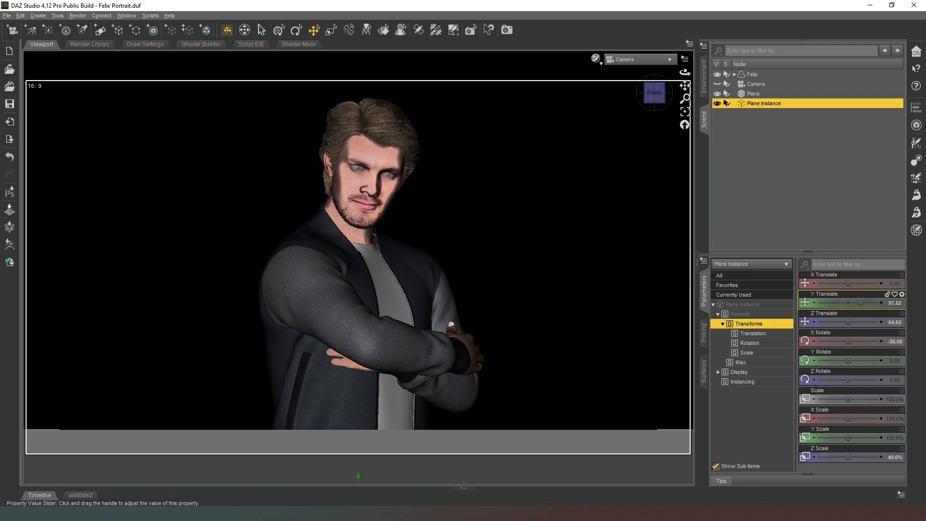
left_click_drag(853, 302, 848, 302)
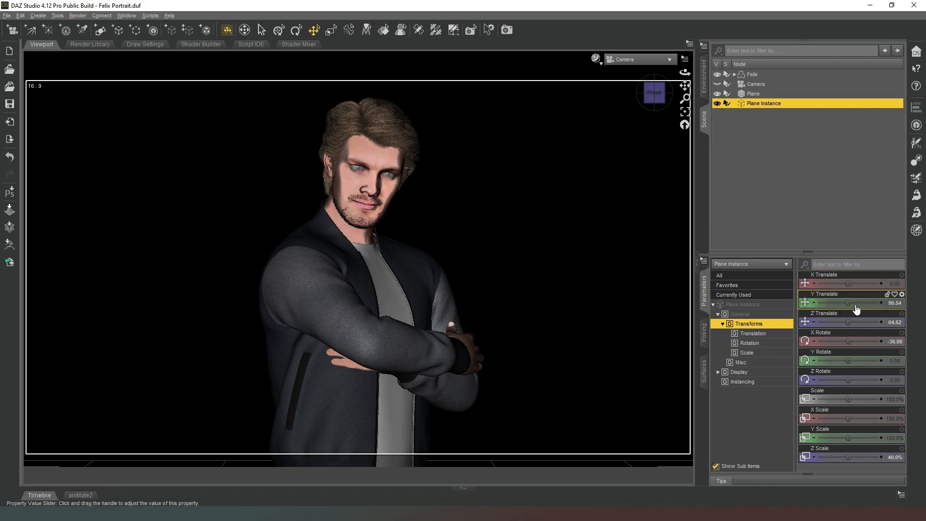
left_click_drag(852, 303, 838, 303)
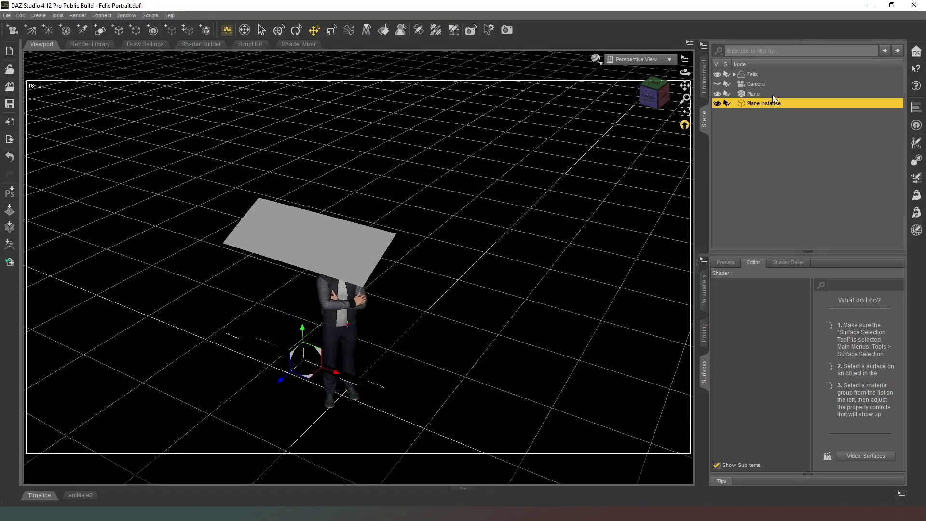
Make the plane emit white light in kcd/m² luminance units, viewed through the camera
left_click(754, 93)
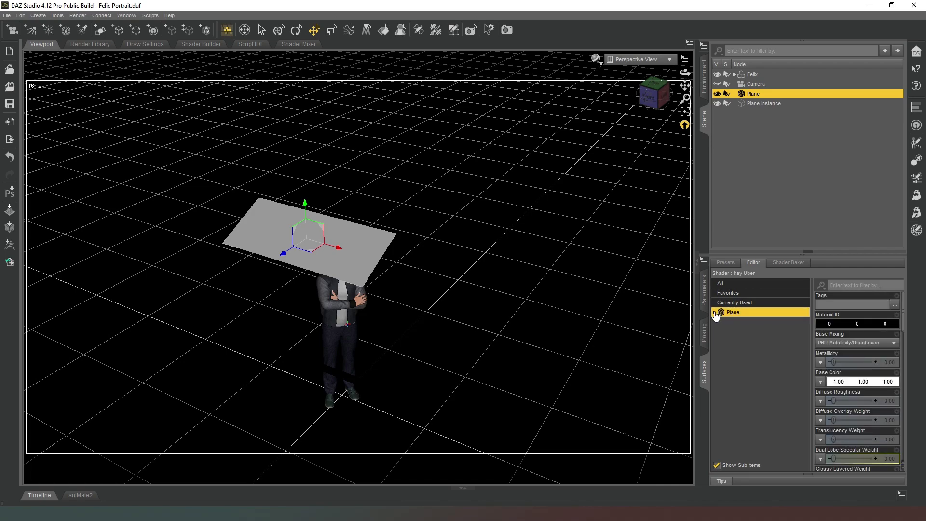
left_click(713, 312)
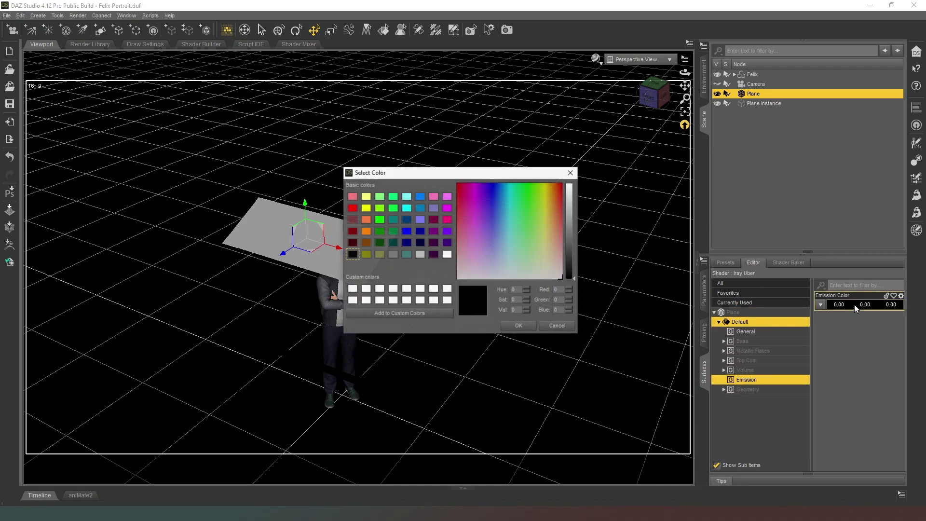
left_click(567, 183)
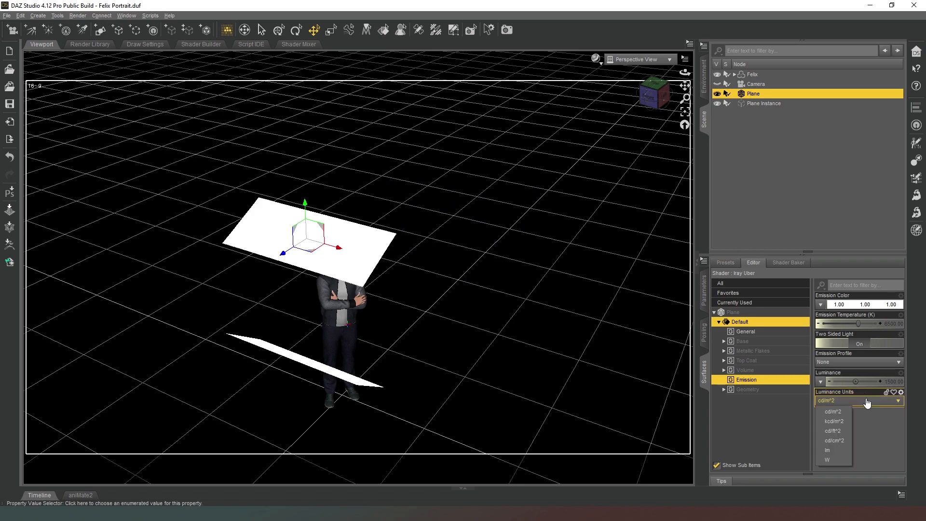
mouse_move(834, 420)
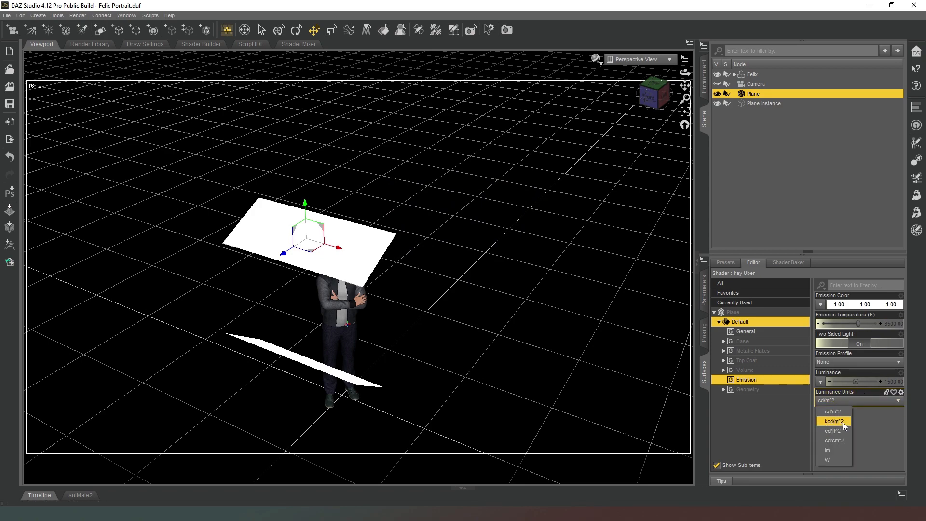
left_click(834, 421)
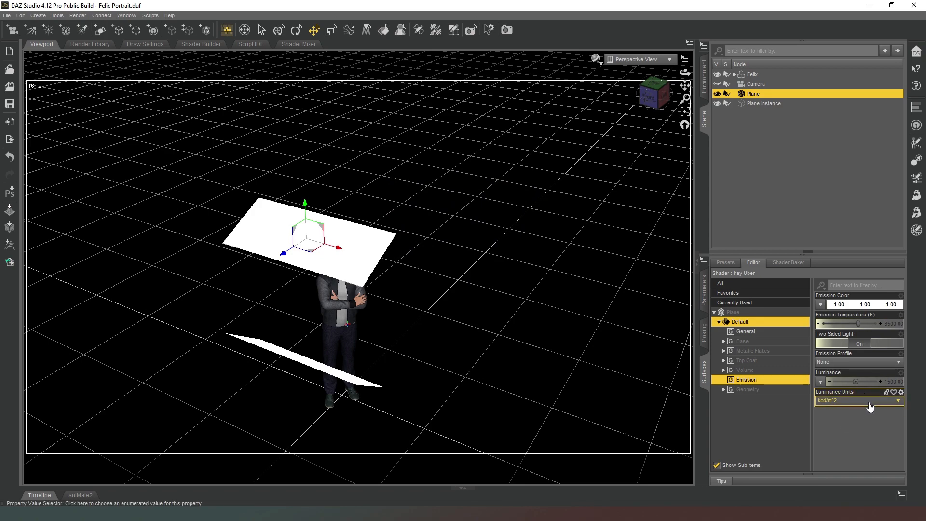
left_click(639, 59)
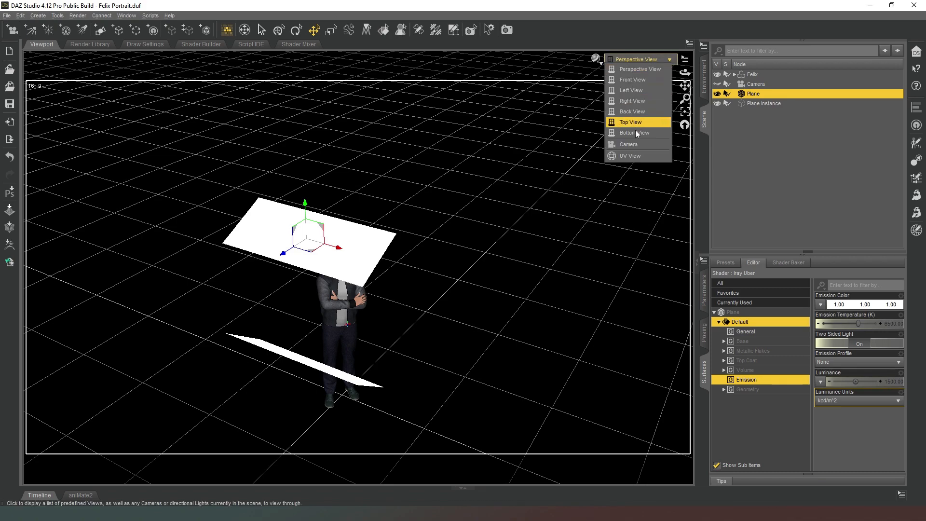
left_click(627, 144)
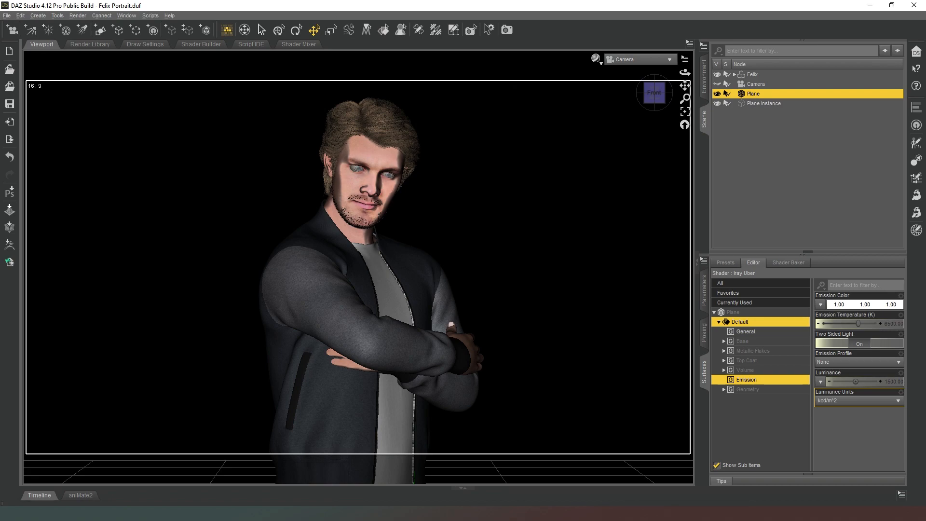
Set the Iray environment mode to Scene Only and toggle Draw Ground
left_click(426, 93)
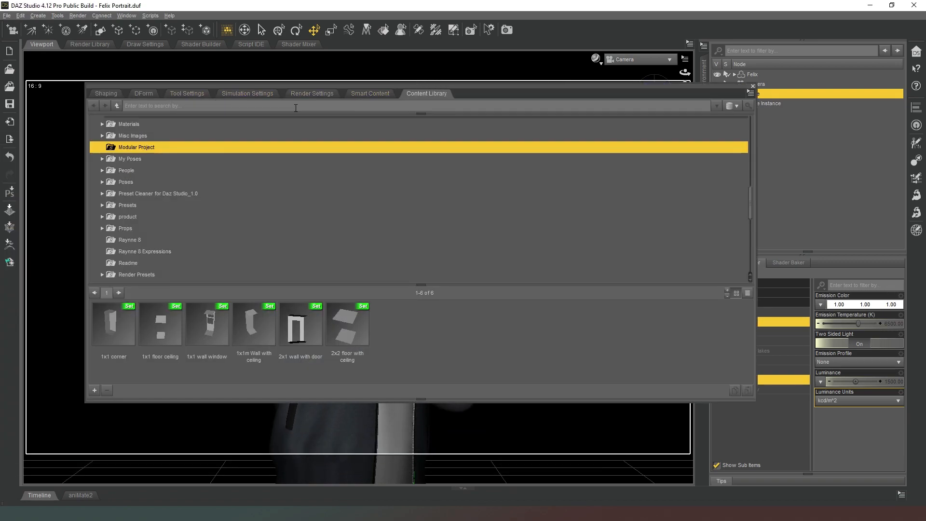
left_click(311, 93)
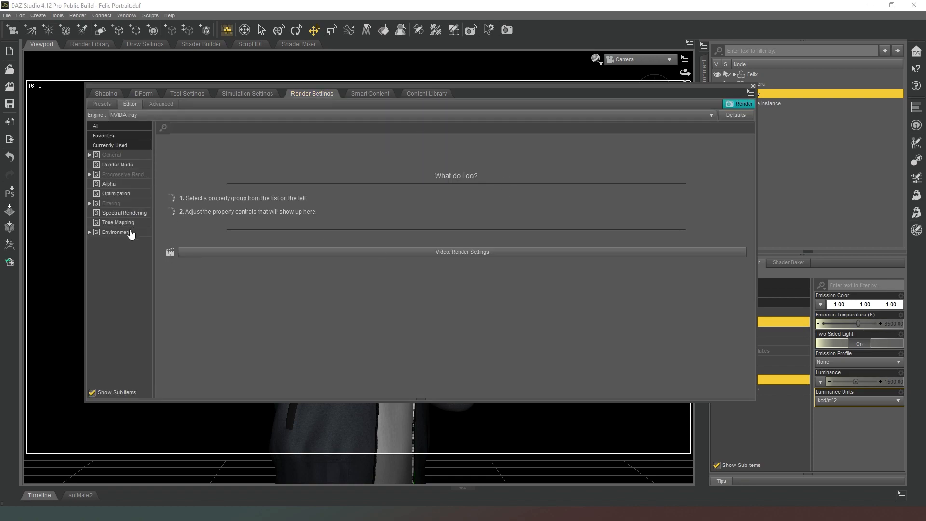
left_click(117, 231)
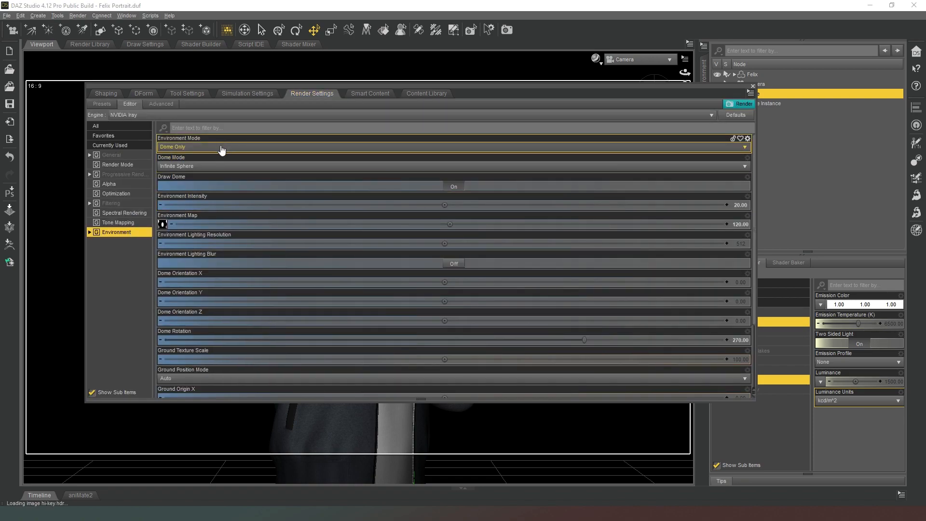
left_click(452, 147)
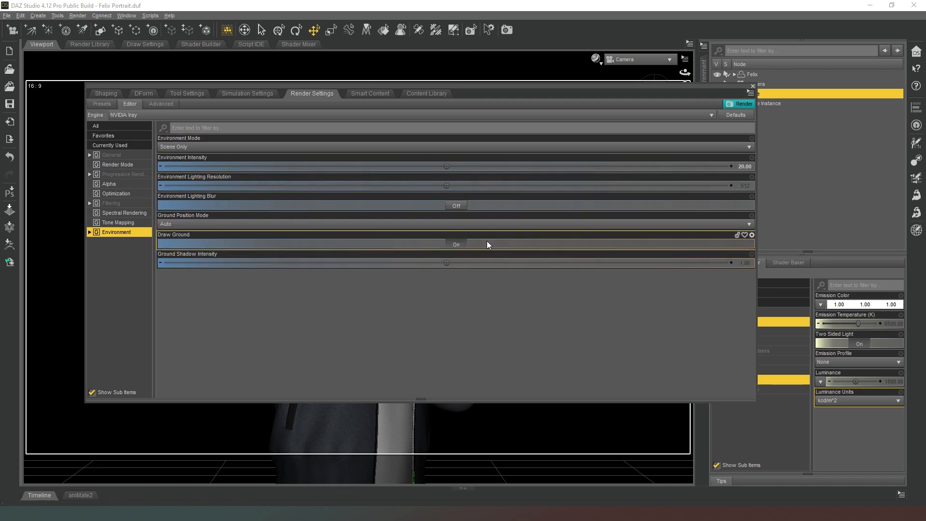
mouse_move(486, 292)
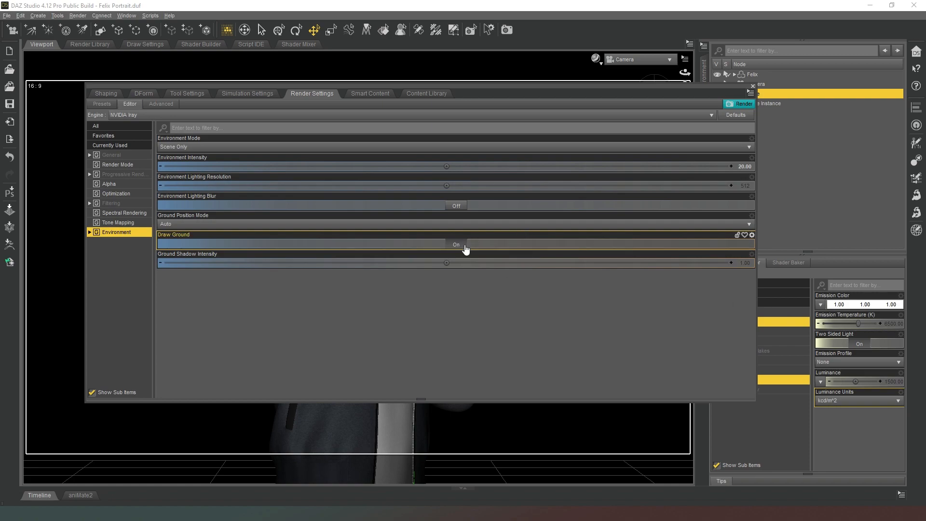
left_click(455, 244)
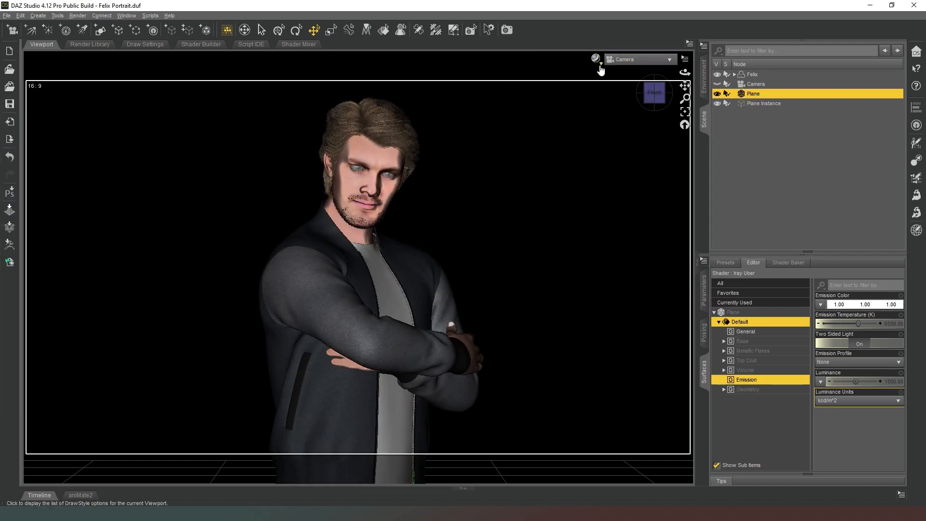
mouse_move(621, 218)
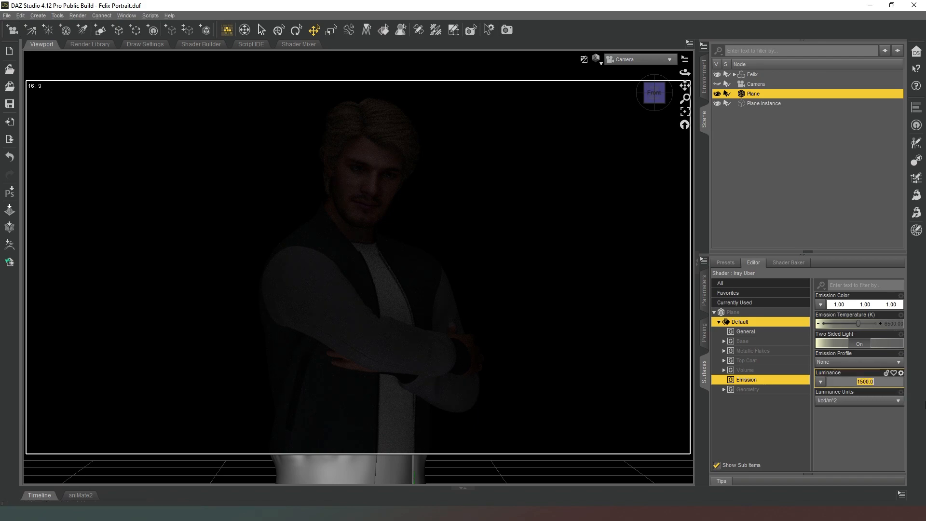
mouse_move(852, 209)
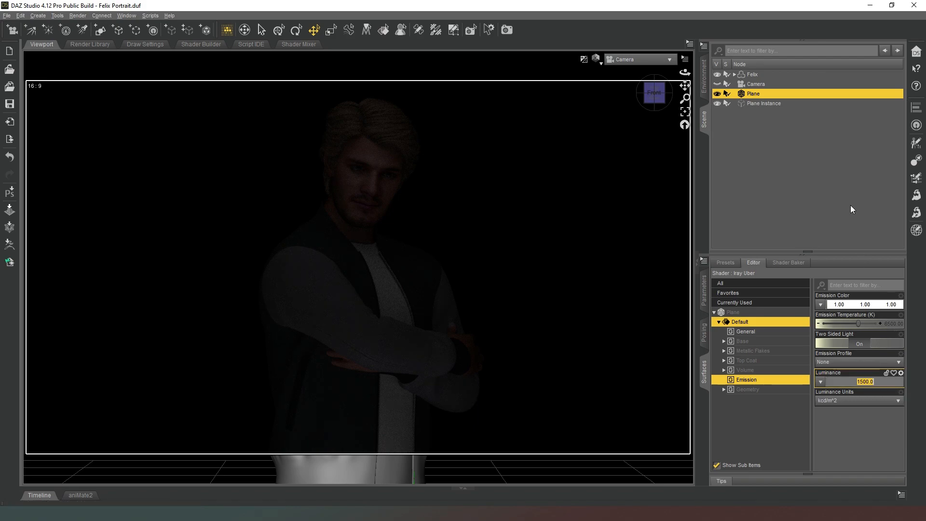
Set the plane light's luminance to 2000
type("2000")
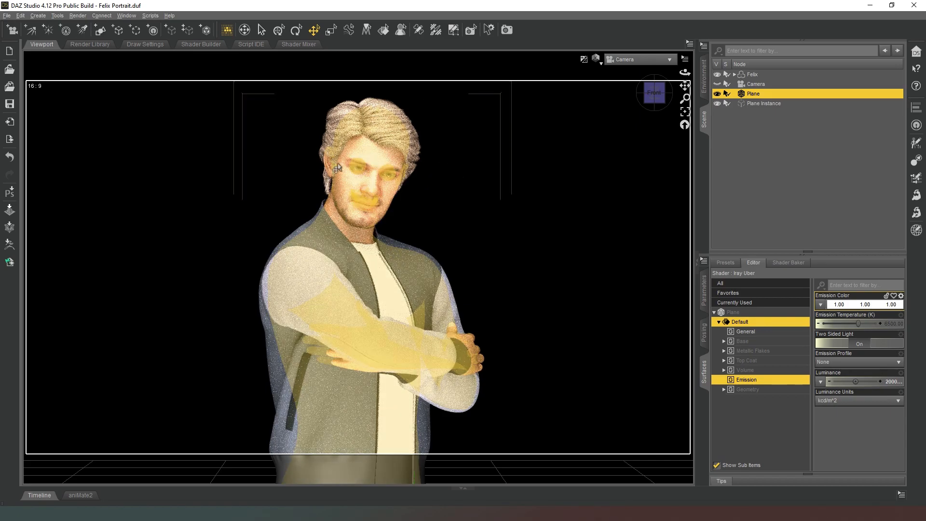
mouse_move(476, 168)
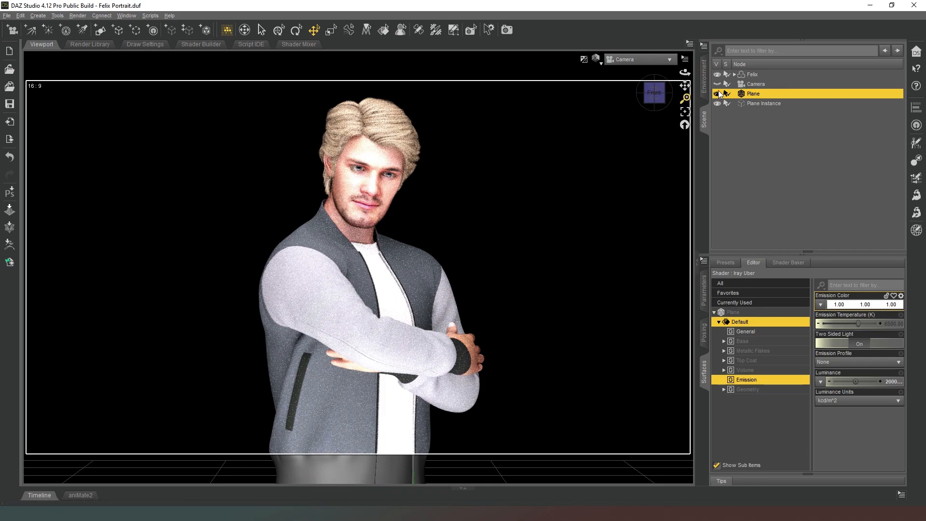
Select Felix's figure so the Surfaces pane shows his material groups
left_click(752, 73)
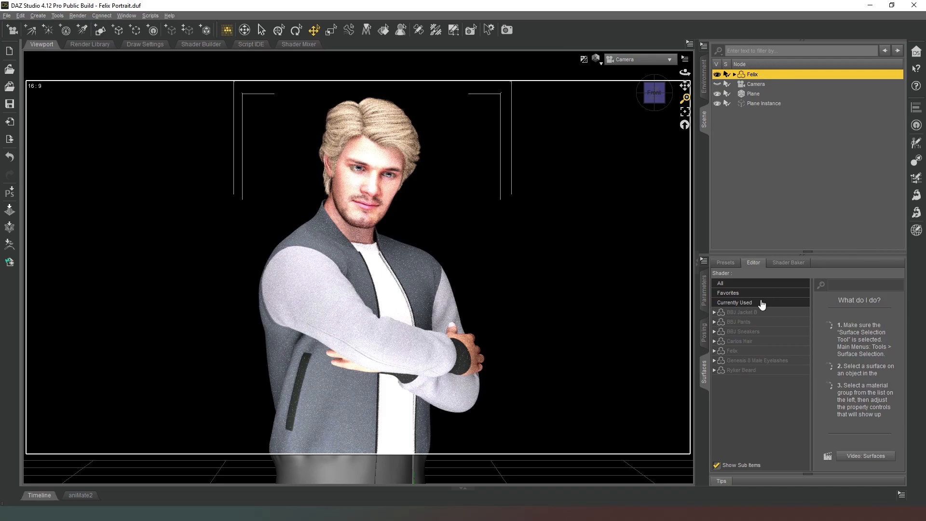
left_click(703, 289)
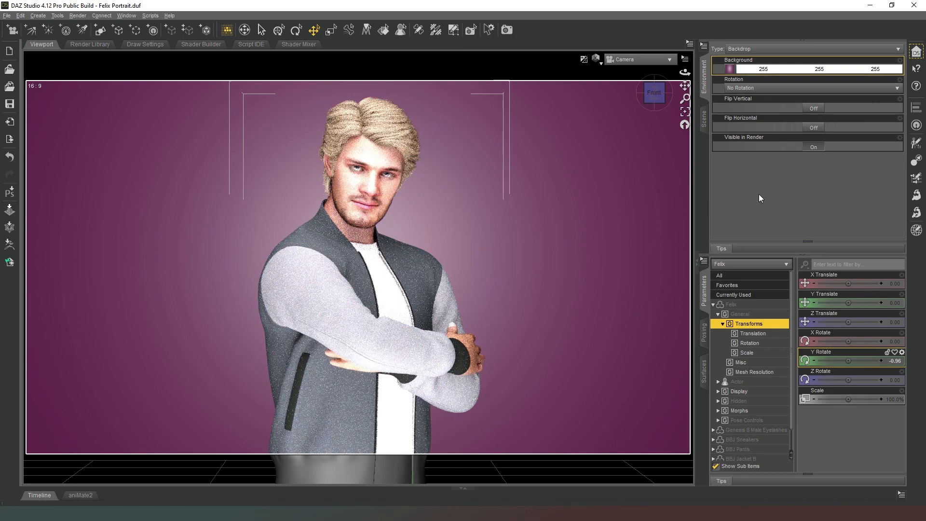
mouse_move(704, 114)
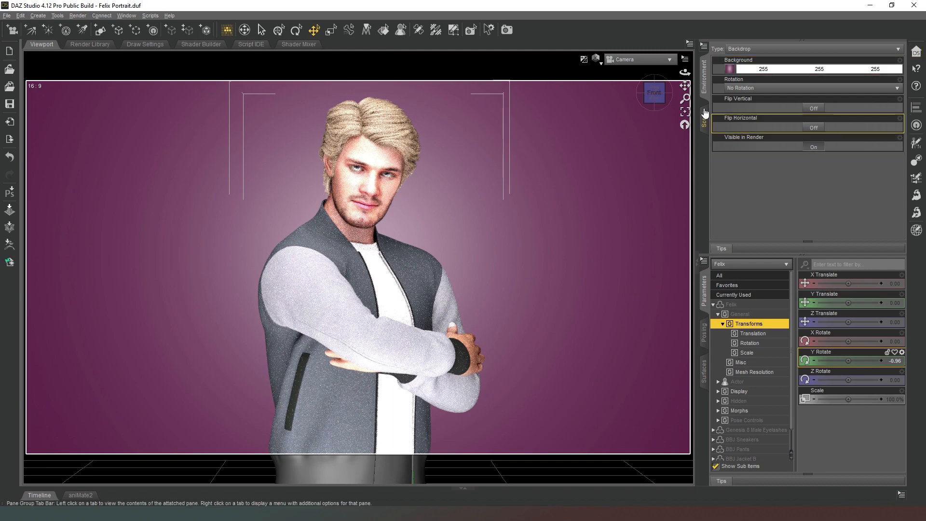
mouse_move(655, 184)
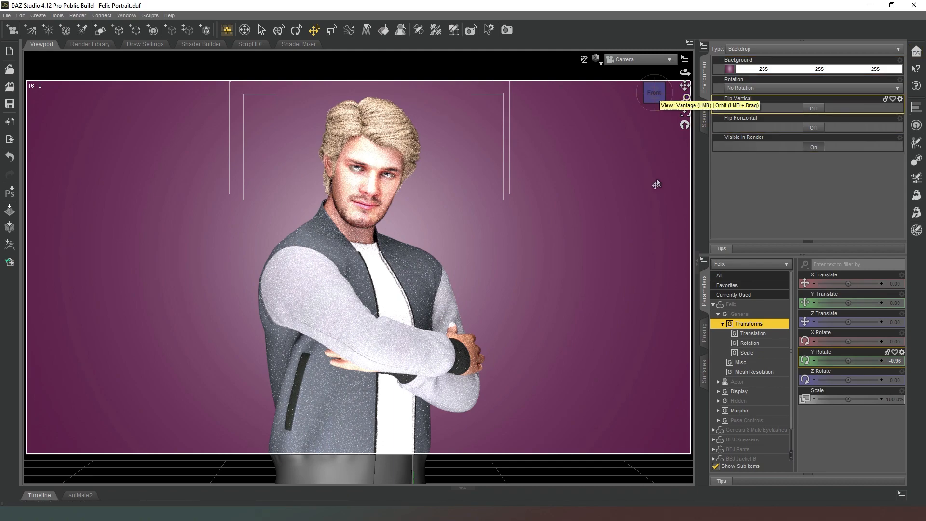
mouse_move(642, 263)
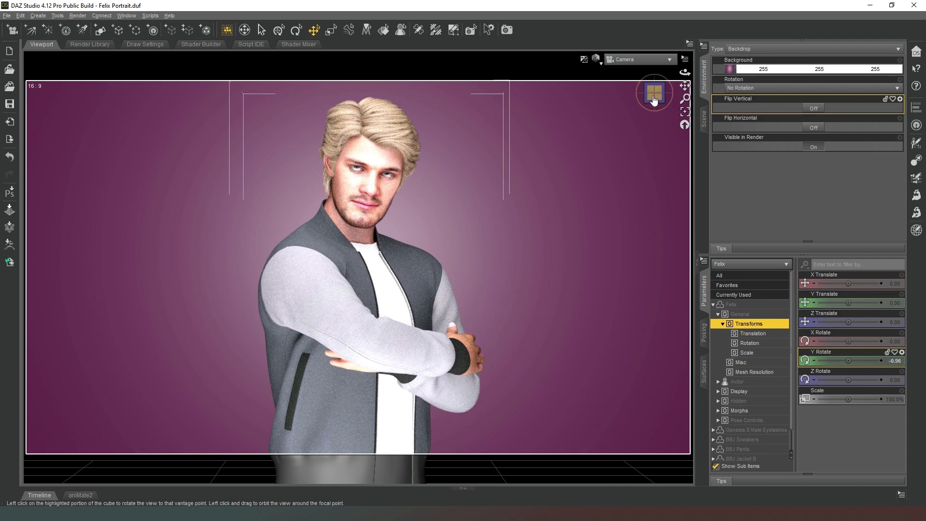
mouse_move(653, 100)
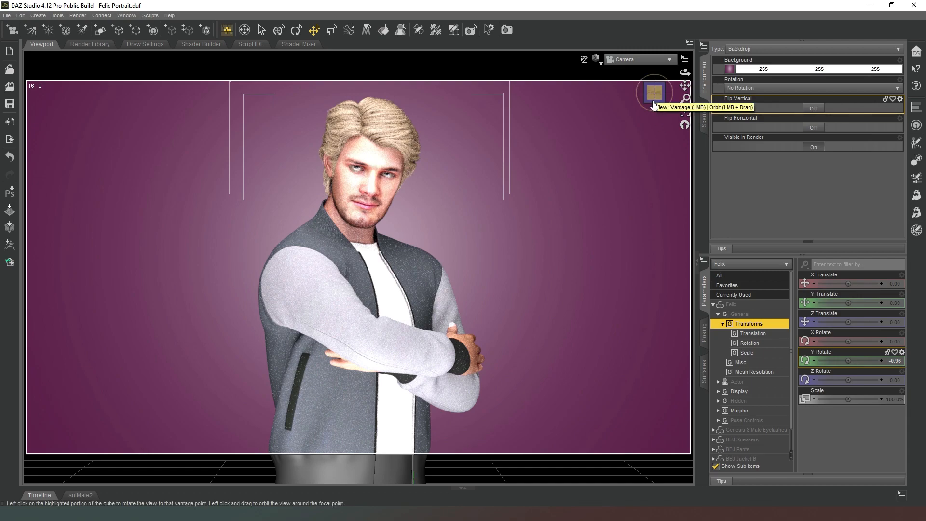